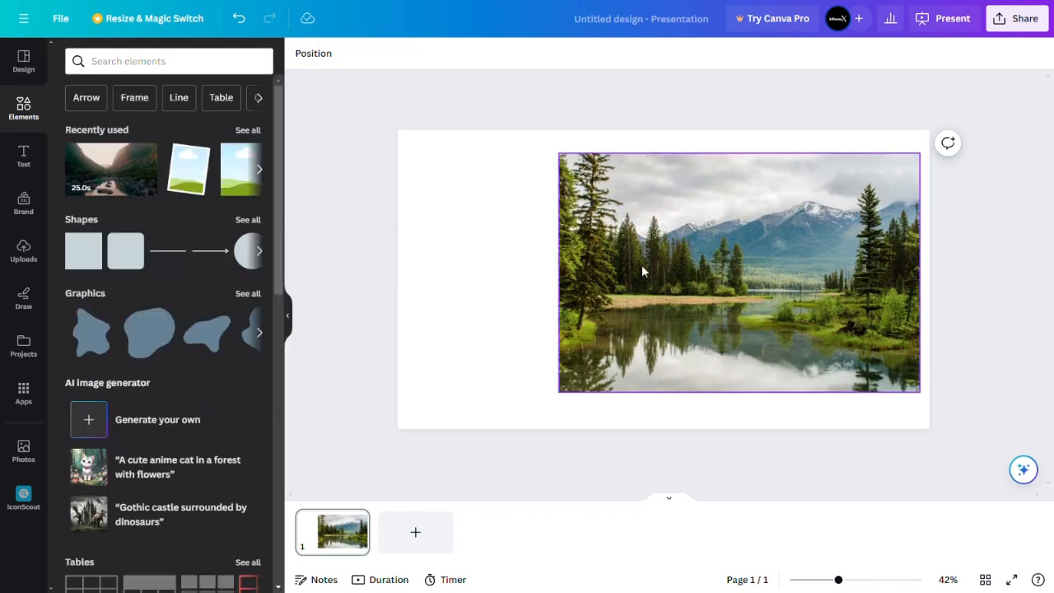
Step: Search design elements for 'frame' and filter the results to the Frames category
left_click(498, 229)
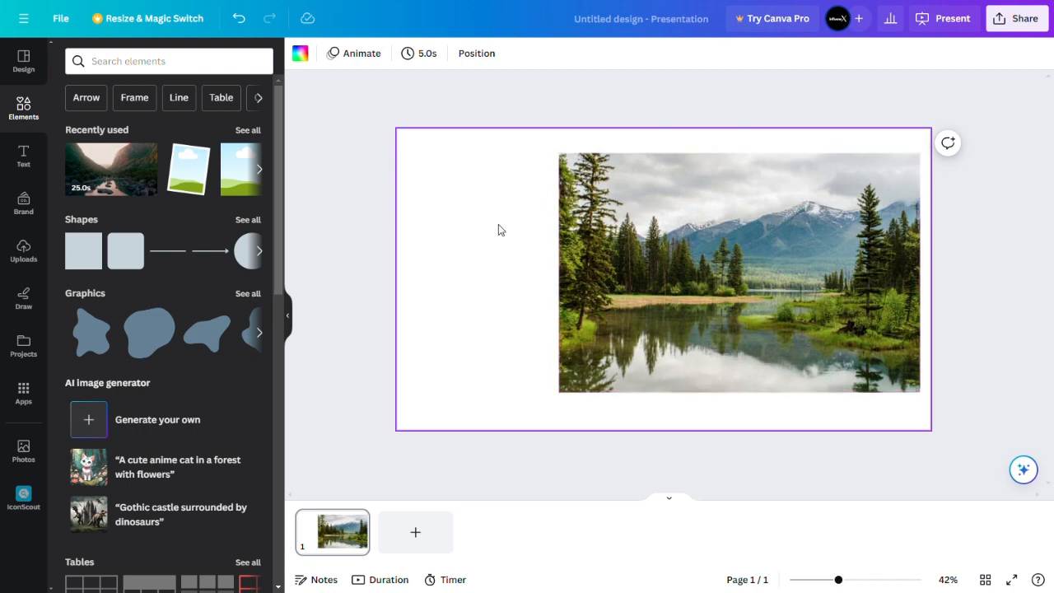
left_click(738, 272)
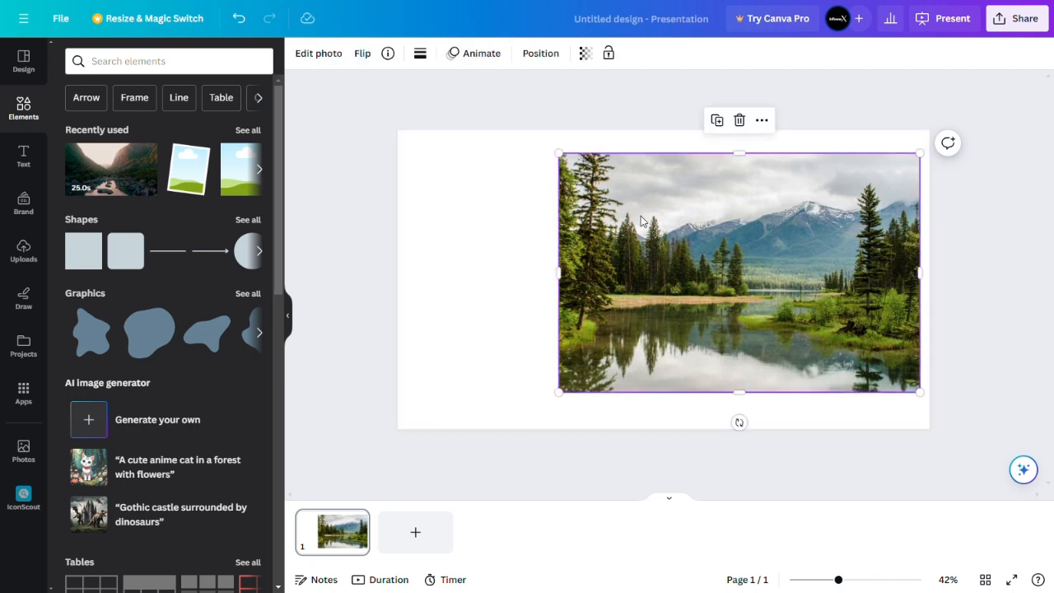
left_click(489, 232)
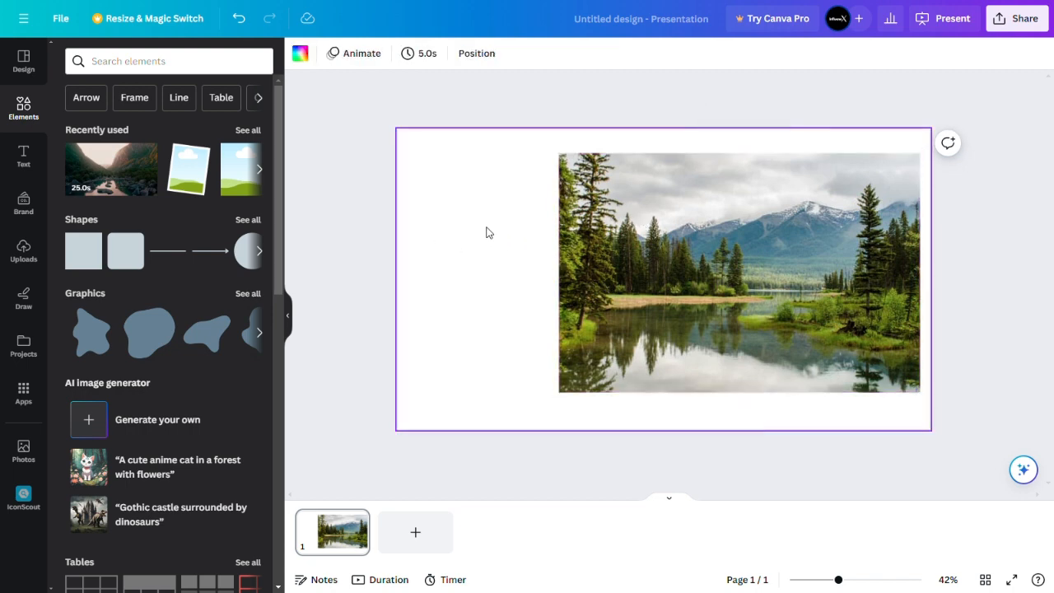
left_click(168, 61)
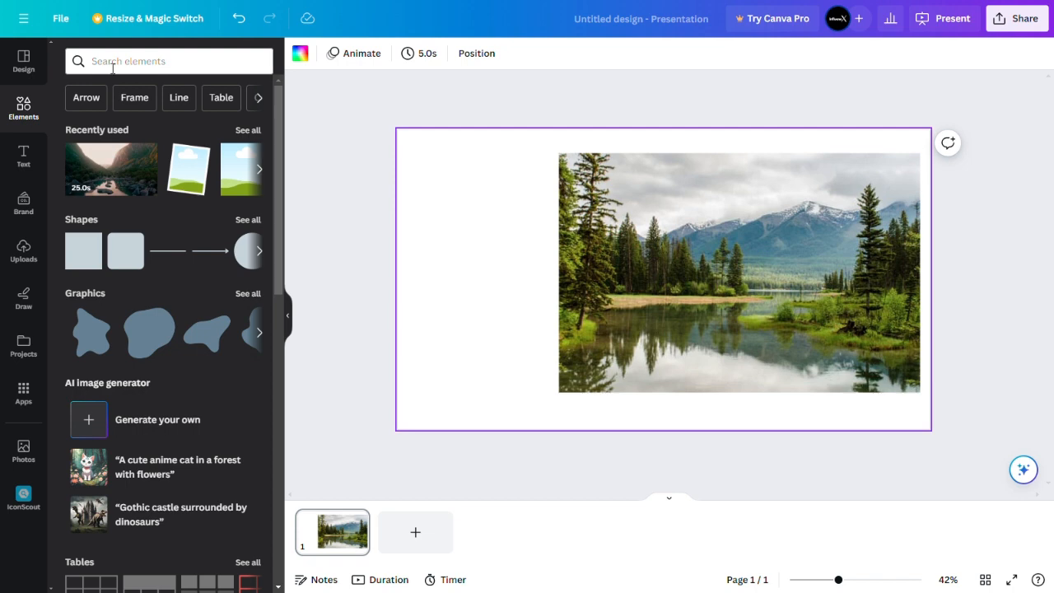
type("fr")
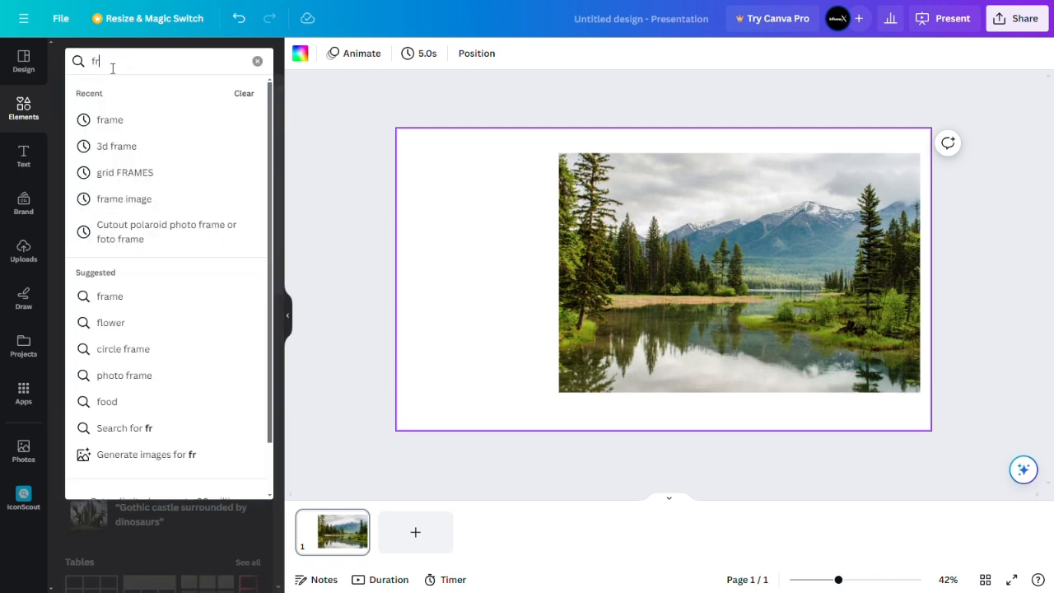
left_click(110, 119)
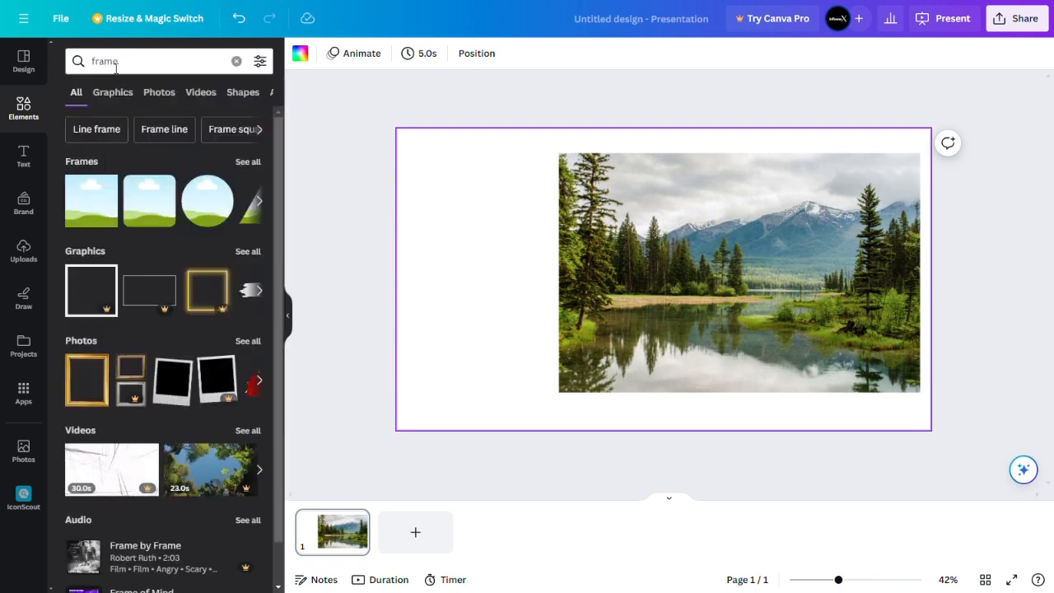
left_click(170, 91)
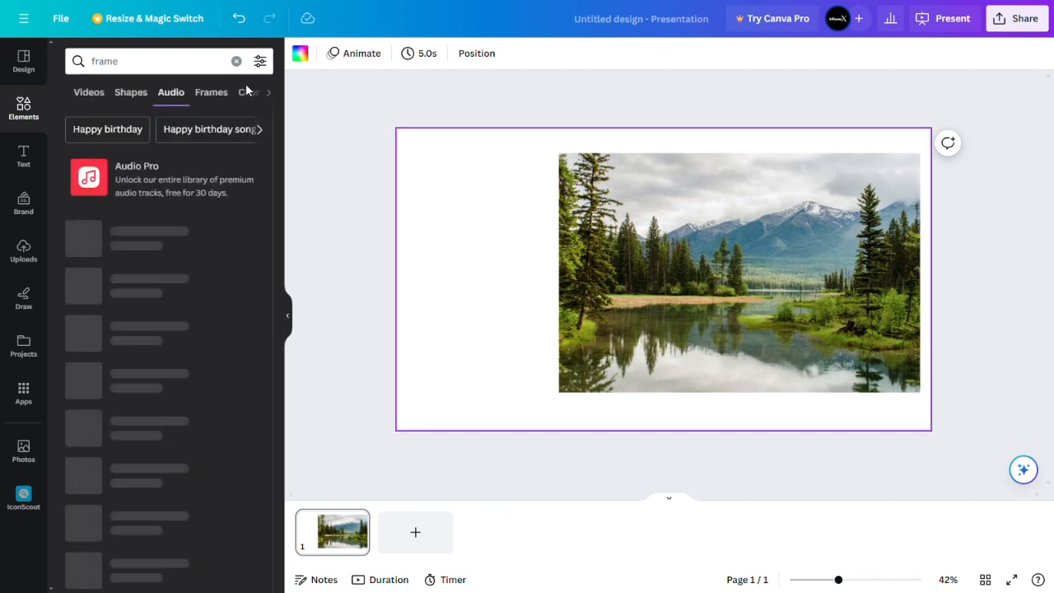
left_click(211, 92)
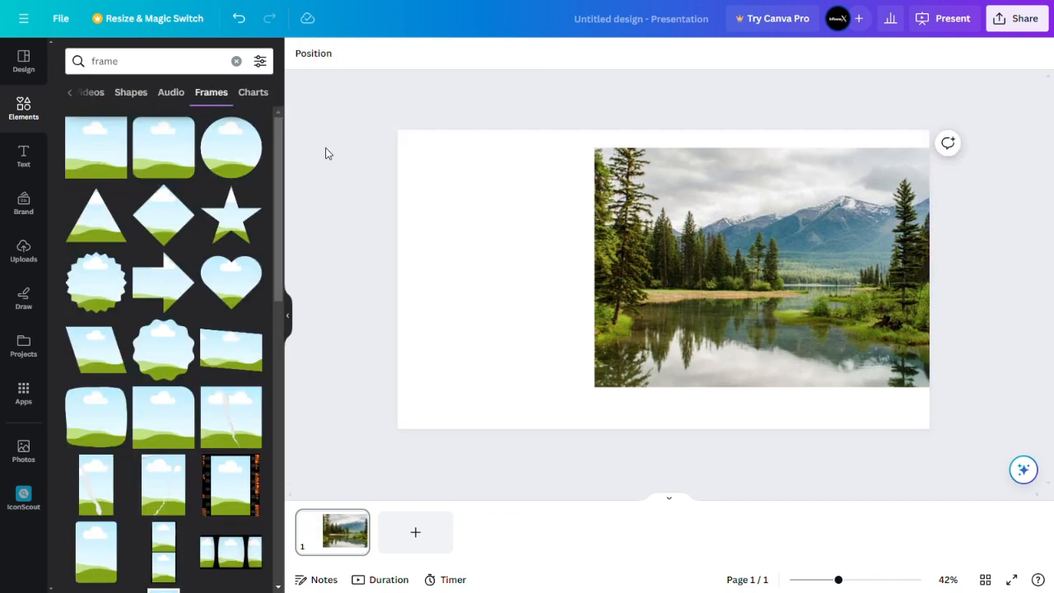
mouse_move(421, 192)
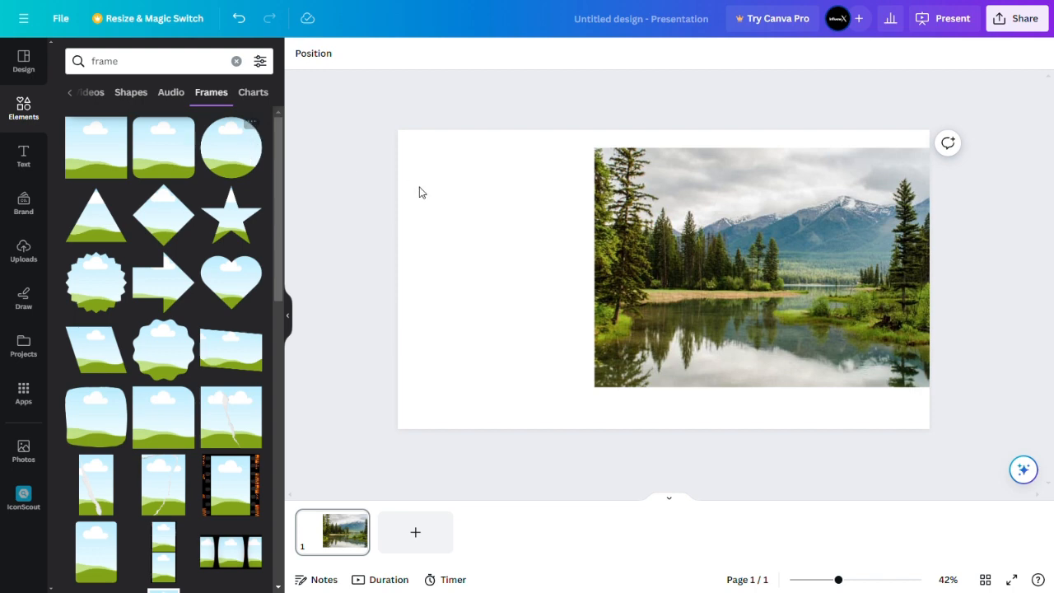
Step: Add the circle frame with the mountain lake photo and enlarge it at the slide centre
left_click(231, 147)
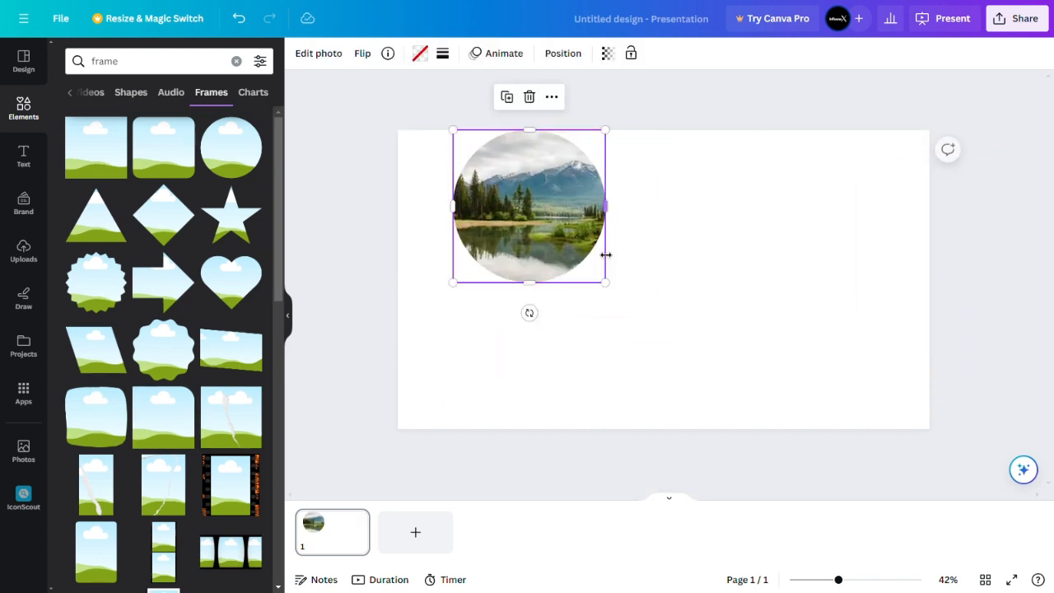
left_click_drag(606, 284, 723, 400)
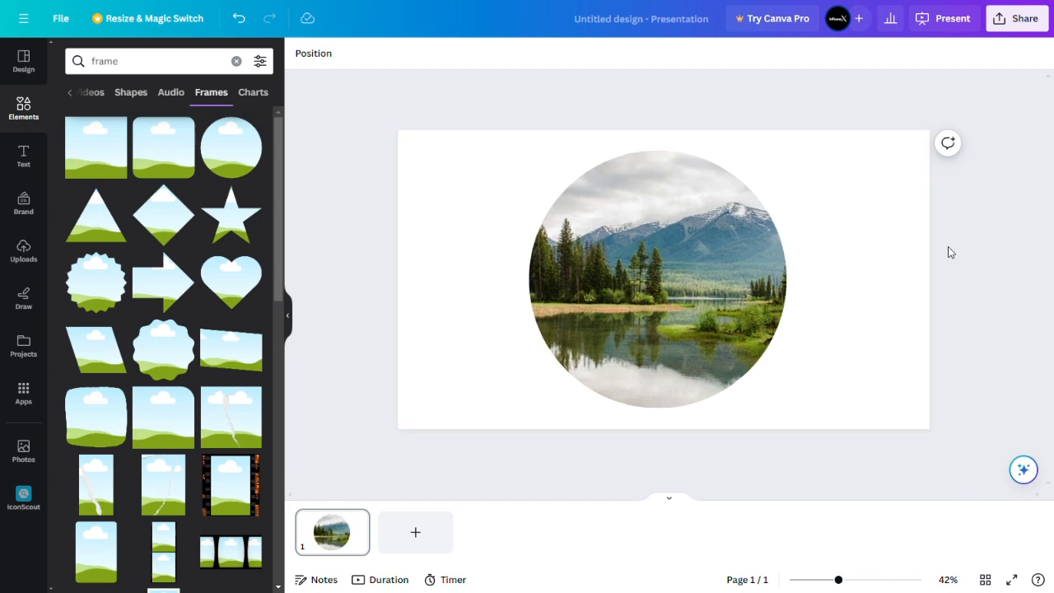
left_click(658, 280)
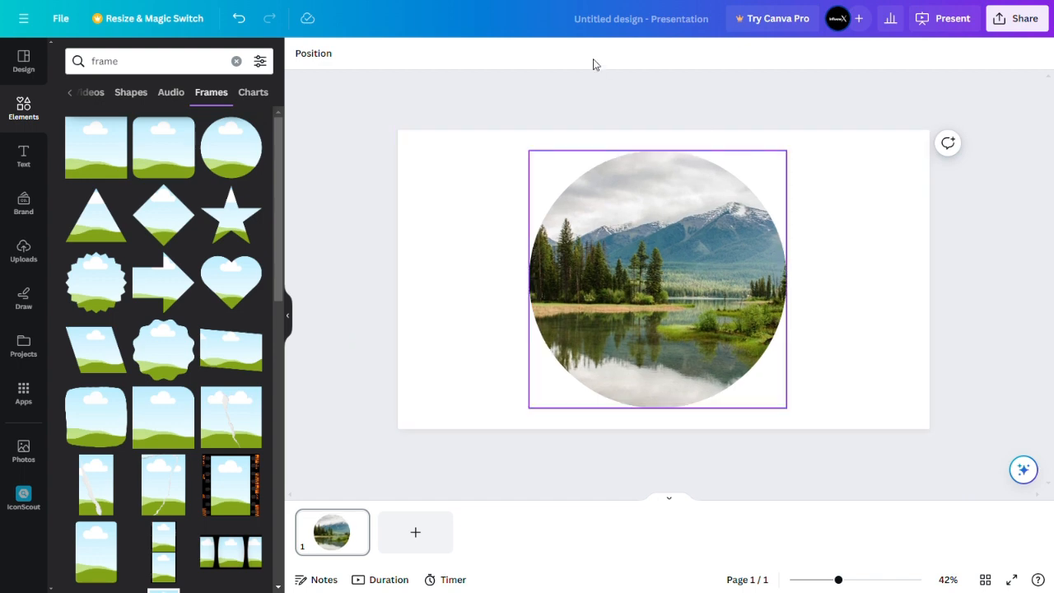